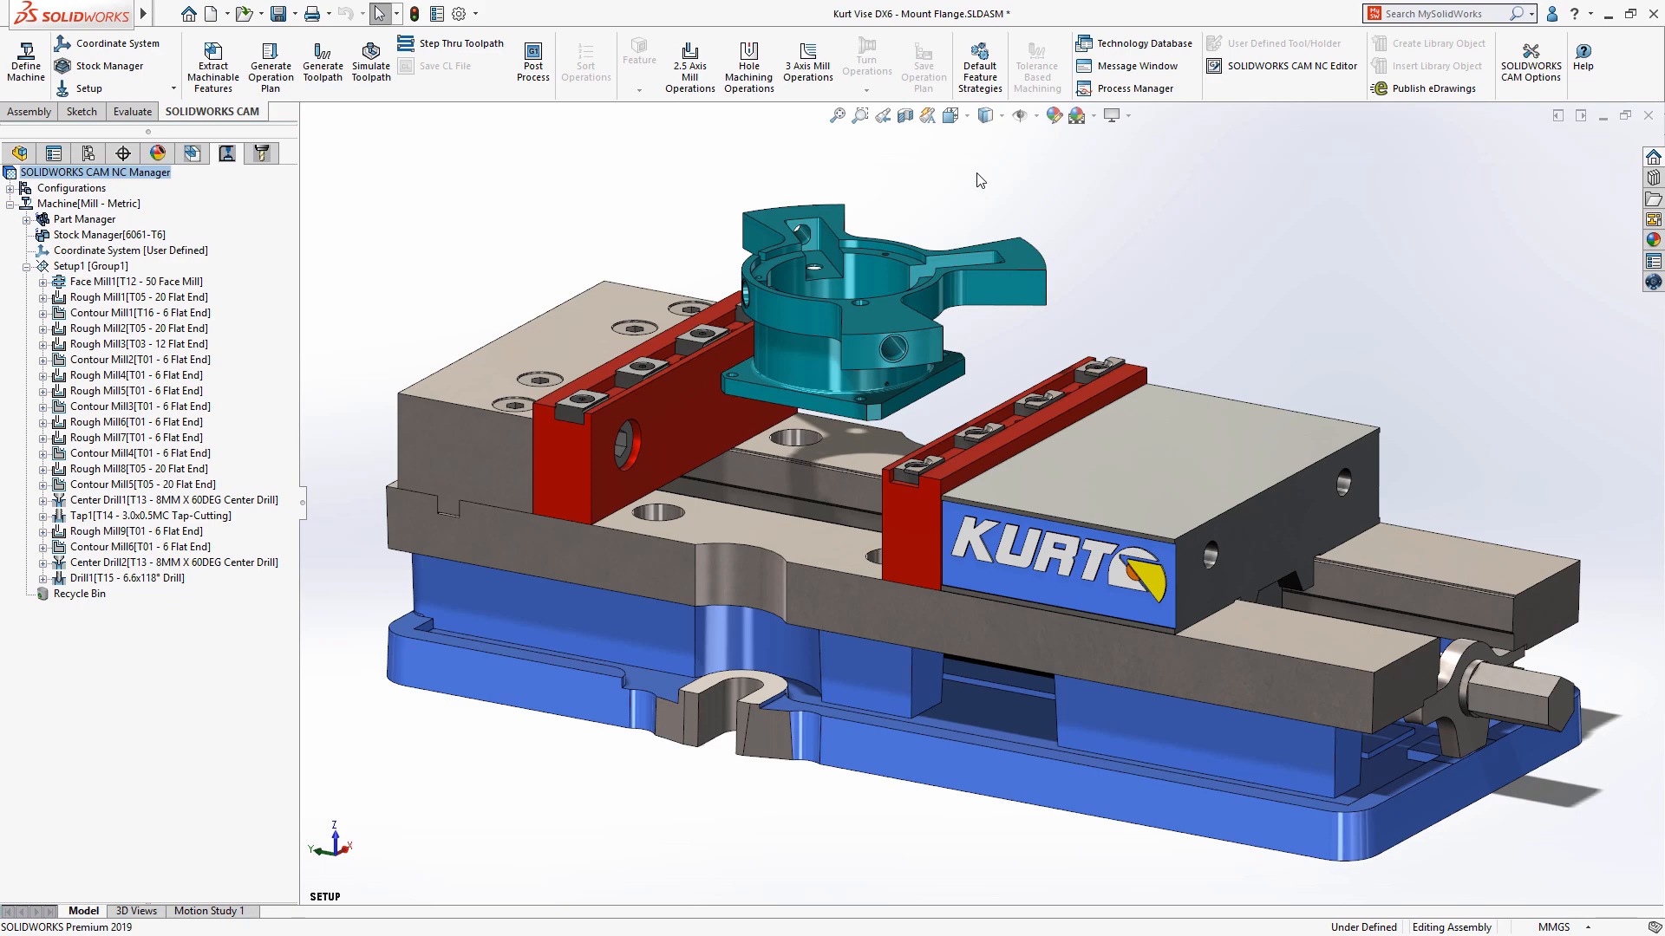
Show the Rough Mill3 toolpath and operation info on the mount flange
left_click(964, 115)
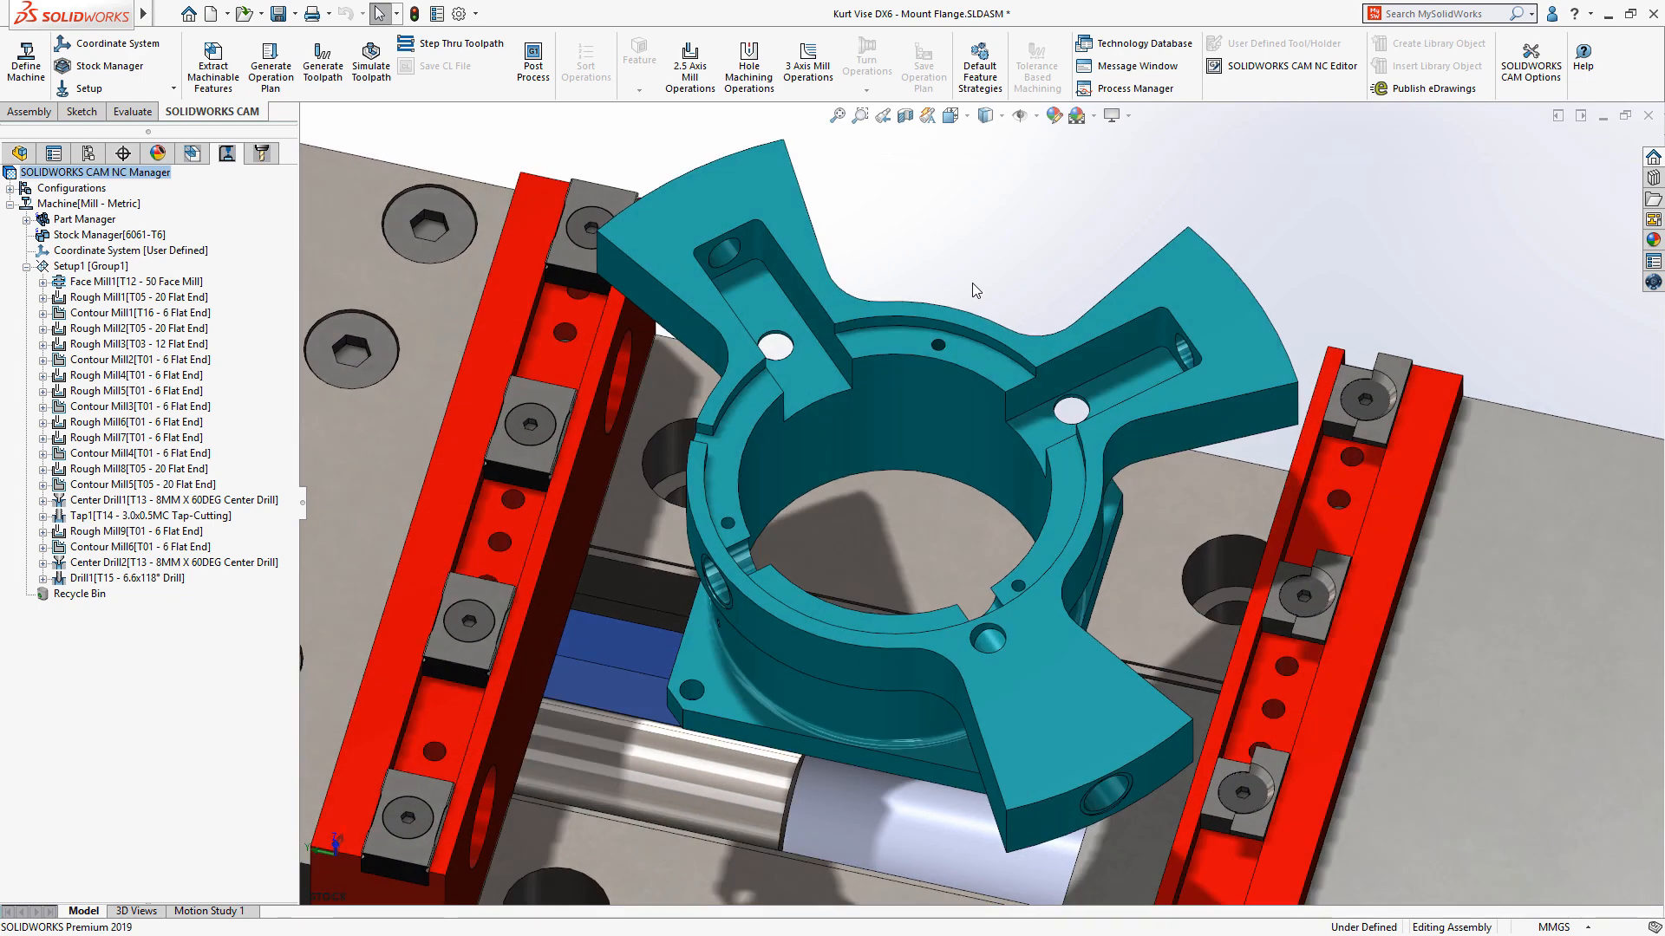
mouse_move(910, 294)
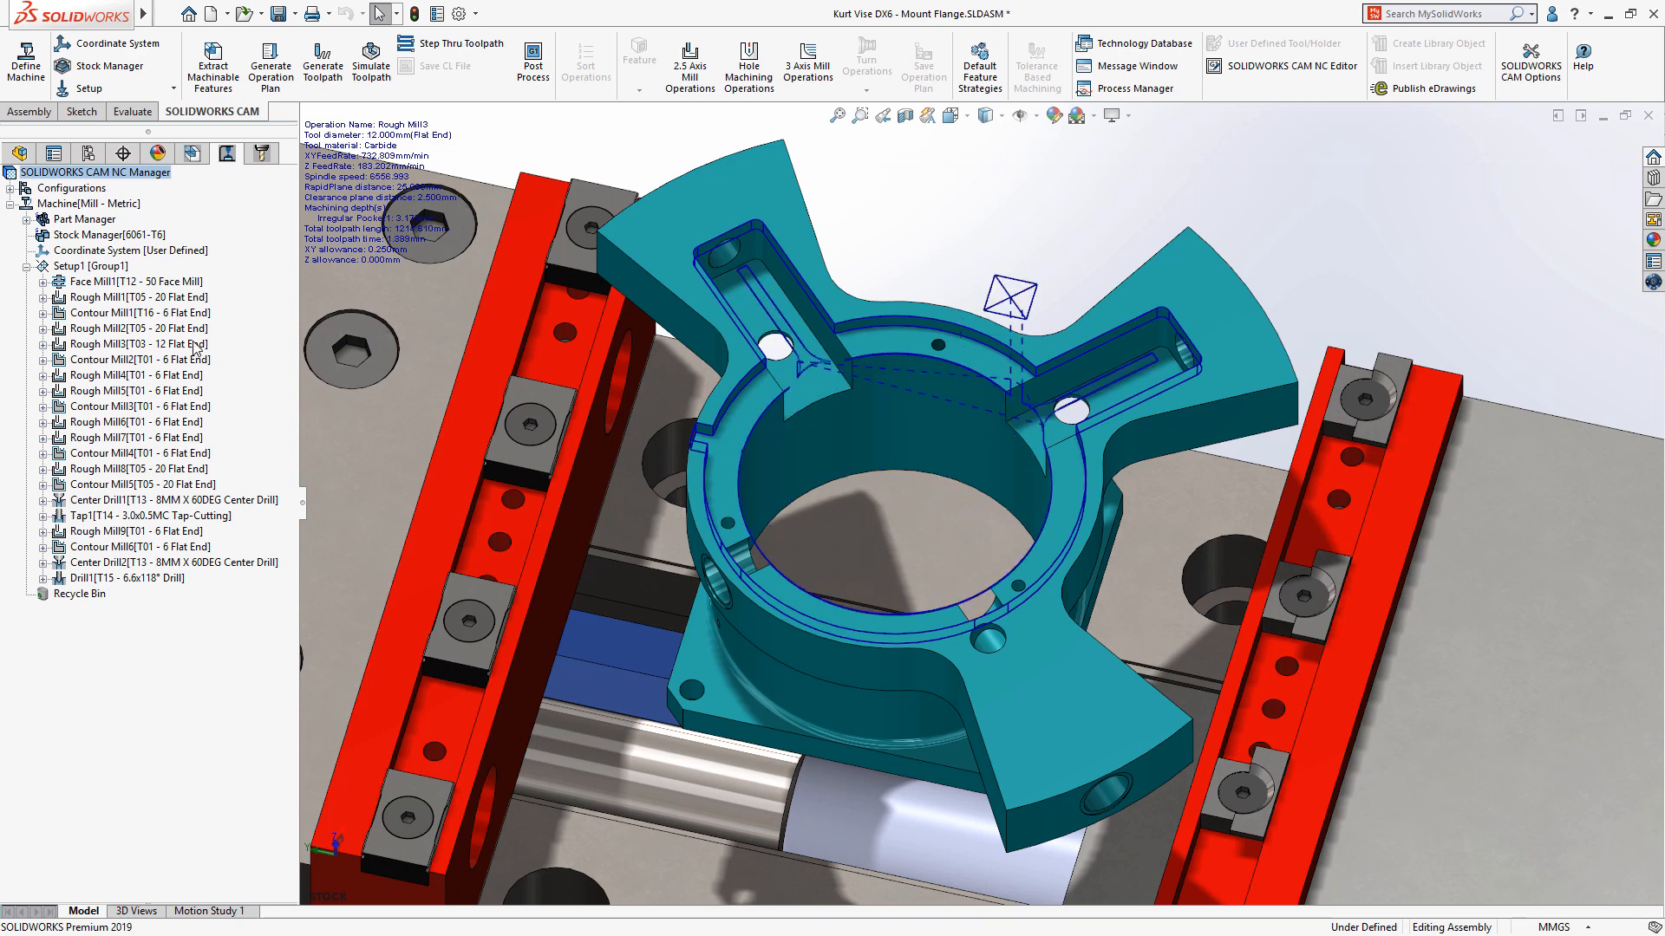
Bring up Rough Mill3's operation parameters via Edit Definition
right_click(139, 344)
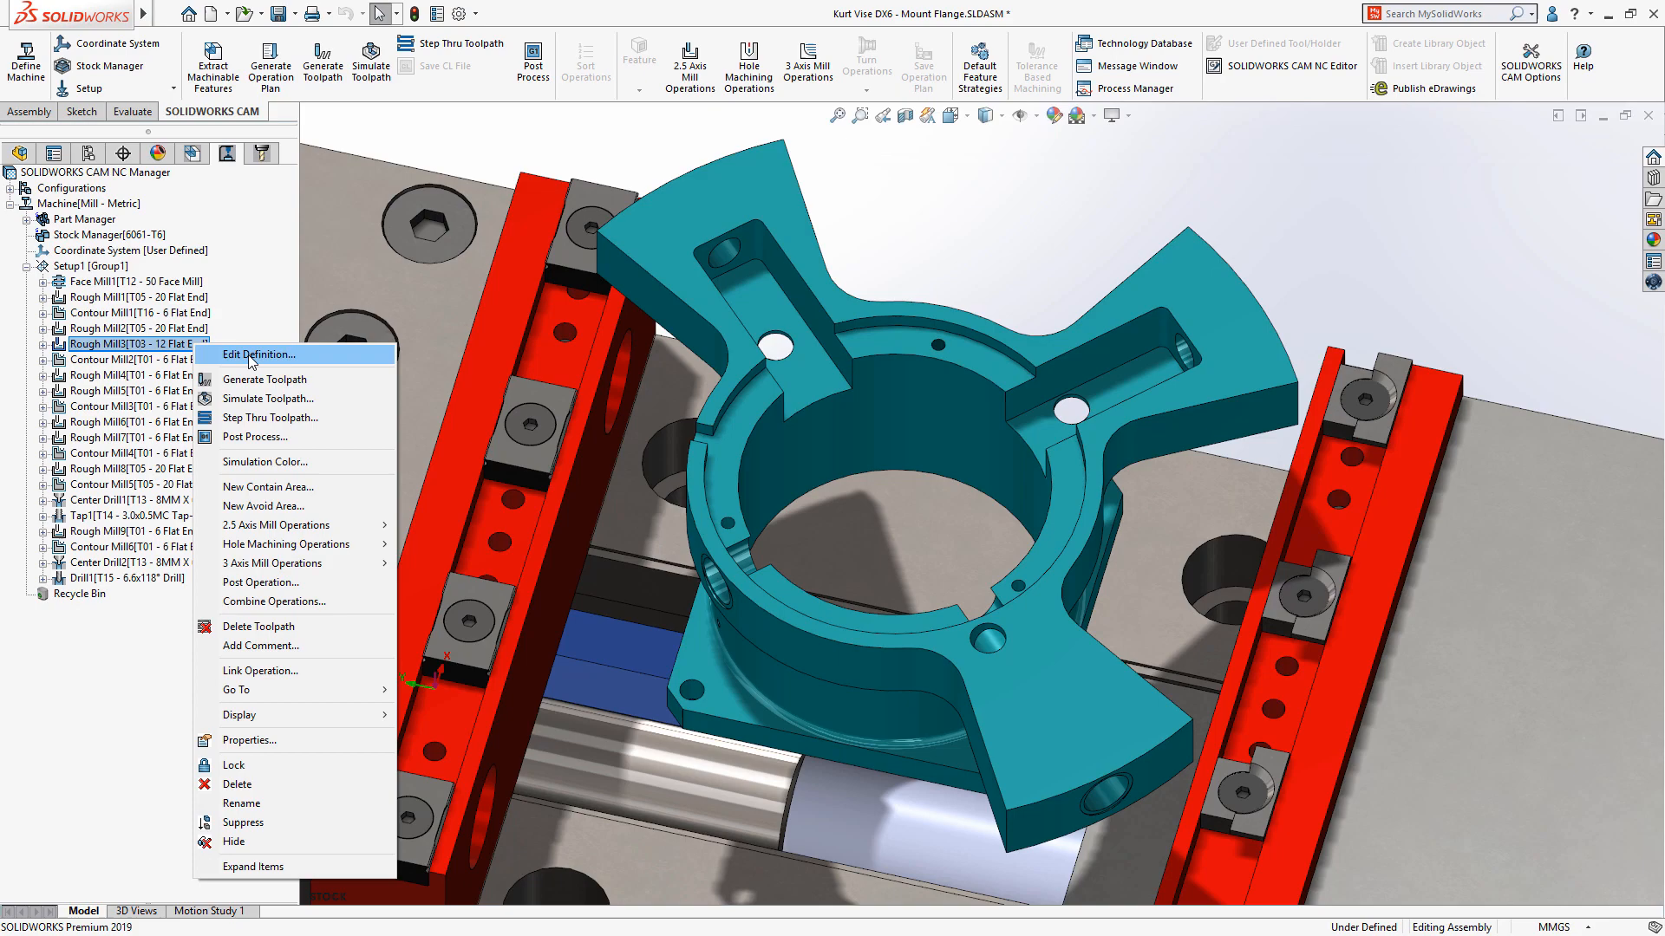
left_click(257, 354)
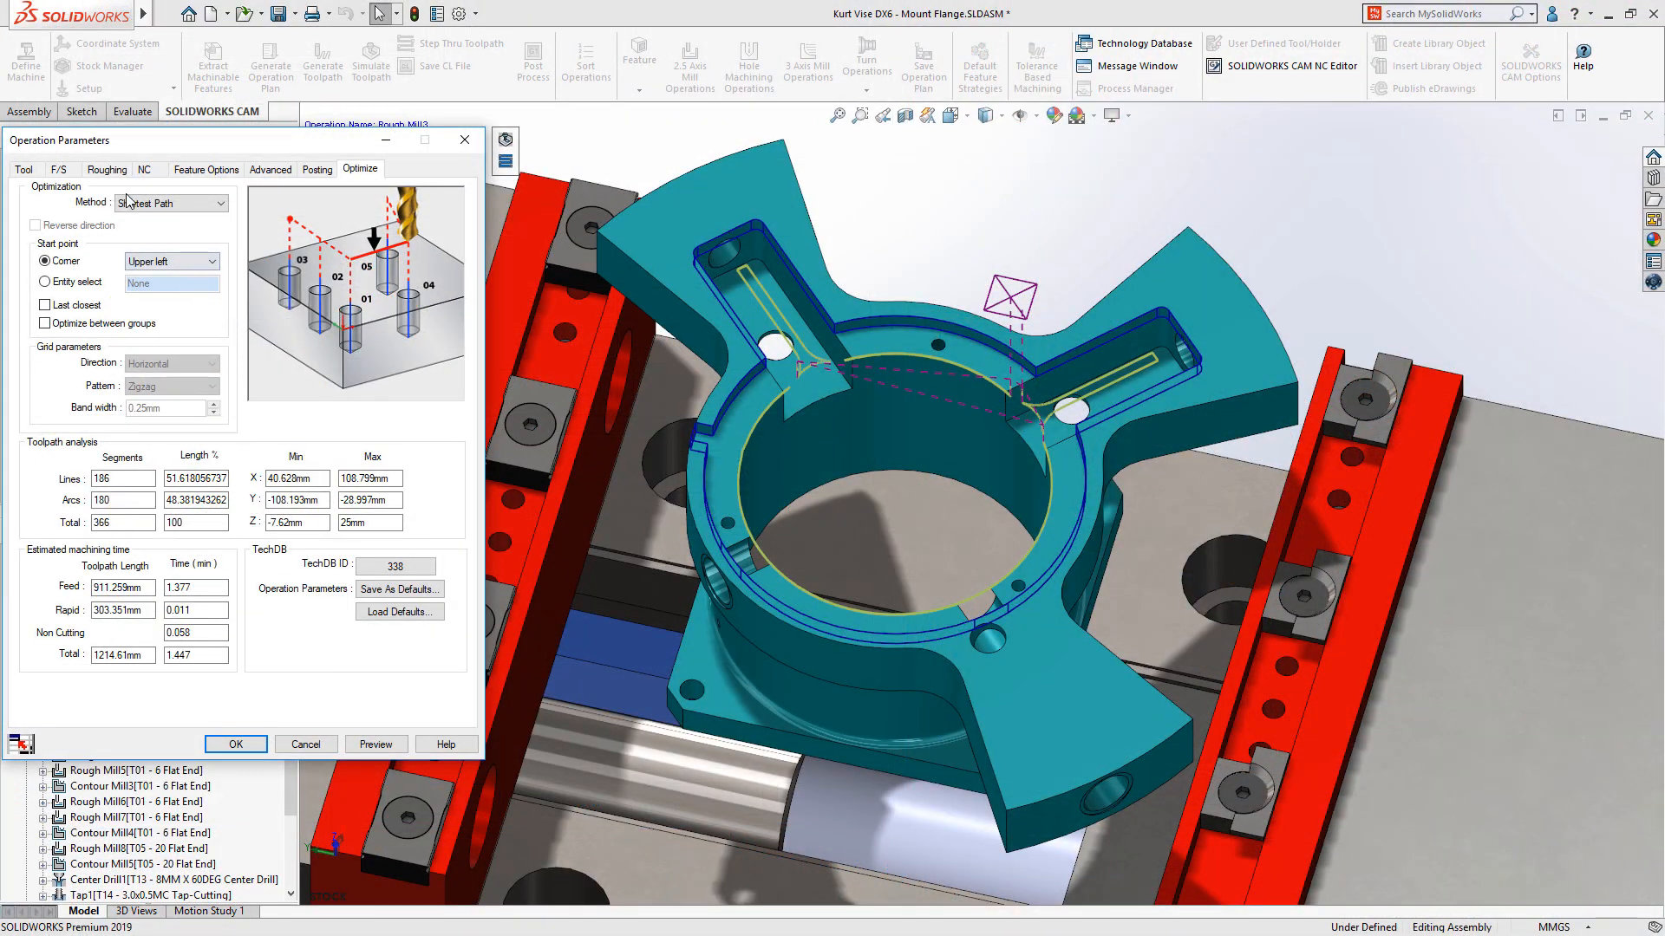
Set Rough Mill3's roughing pocket pattern to VoluMill, launching the VoluMill Technology Expert
left_click(106, 169)
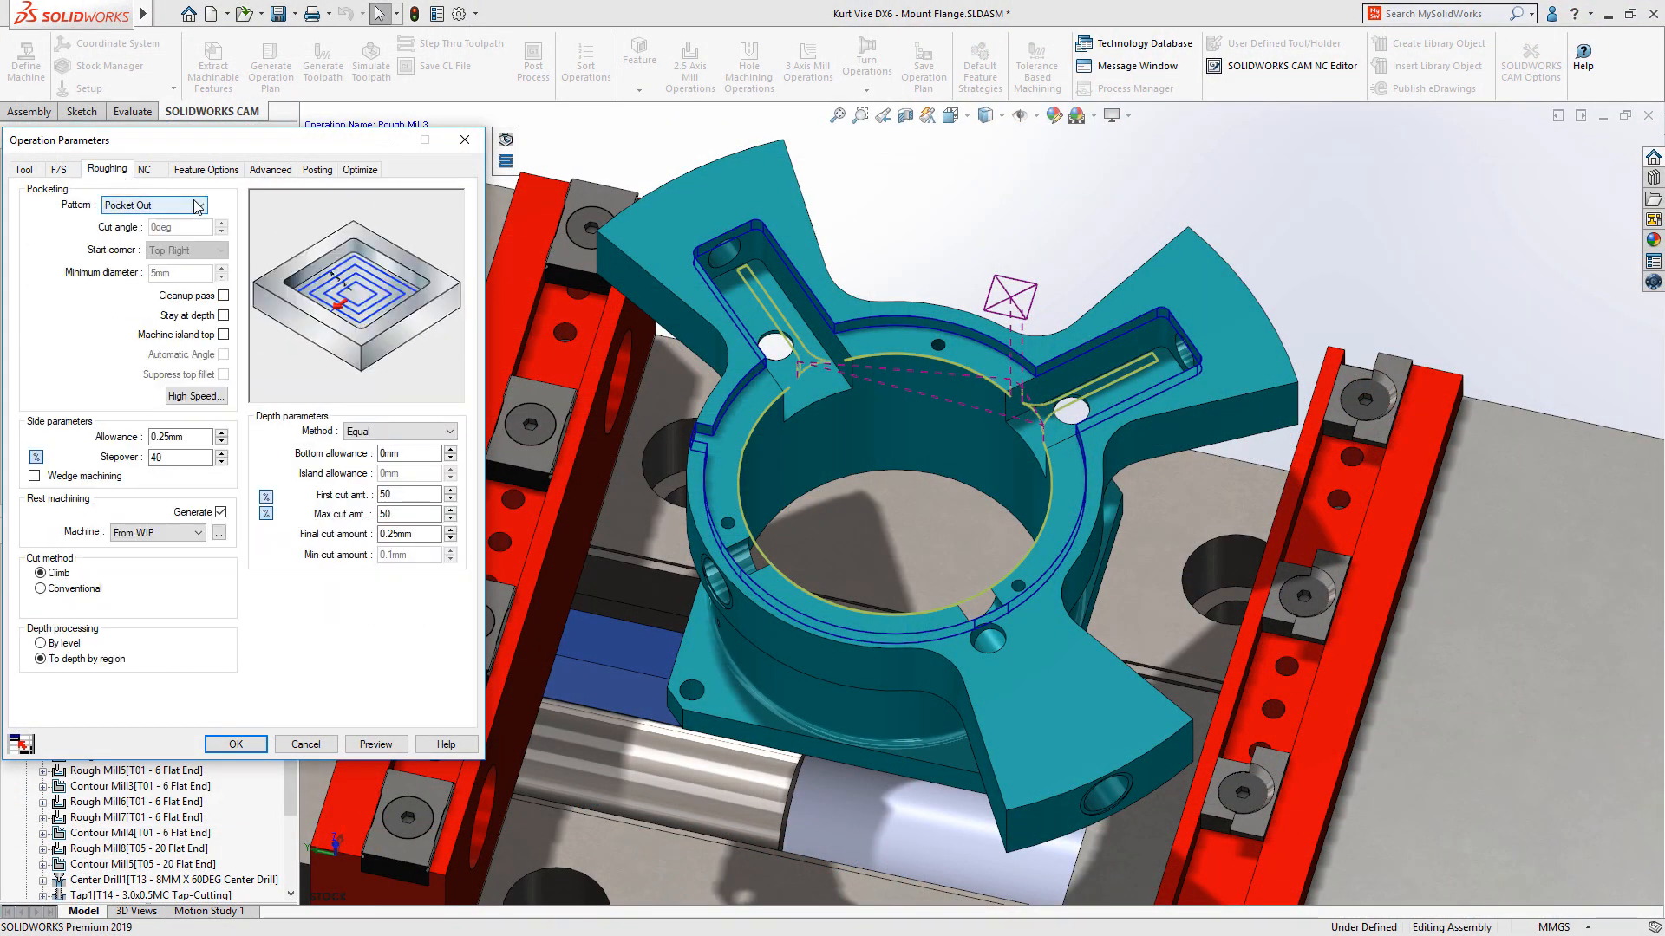
left_click(196, 204)
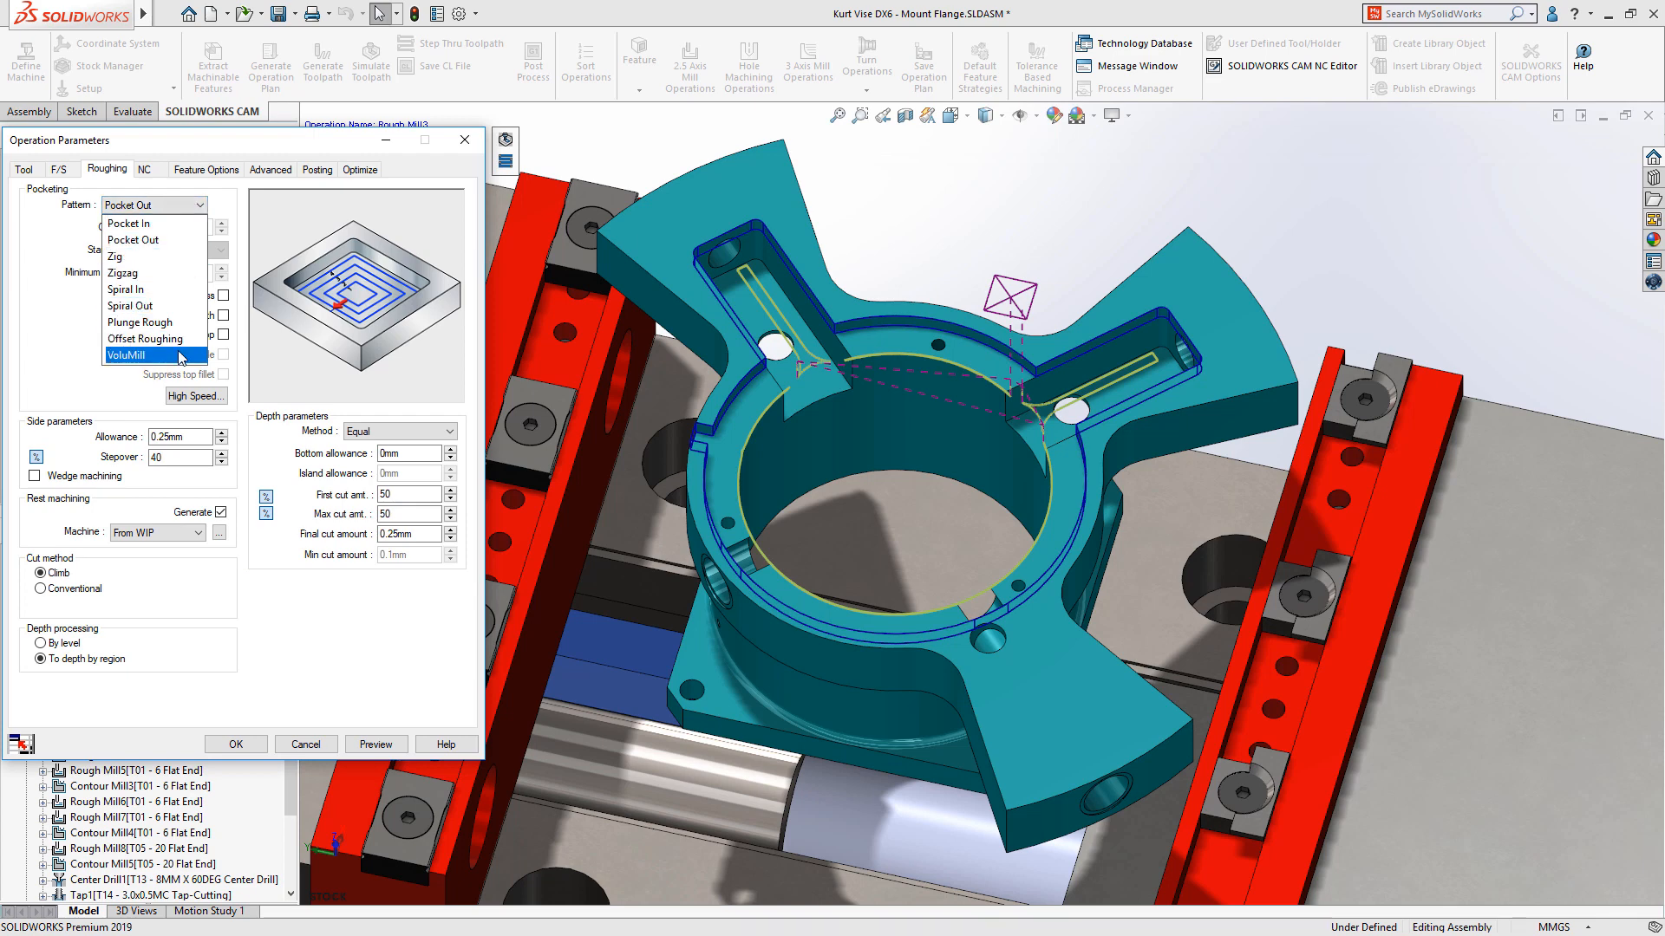
left_click(126, 354)
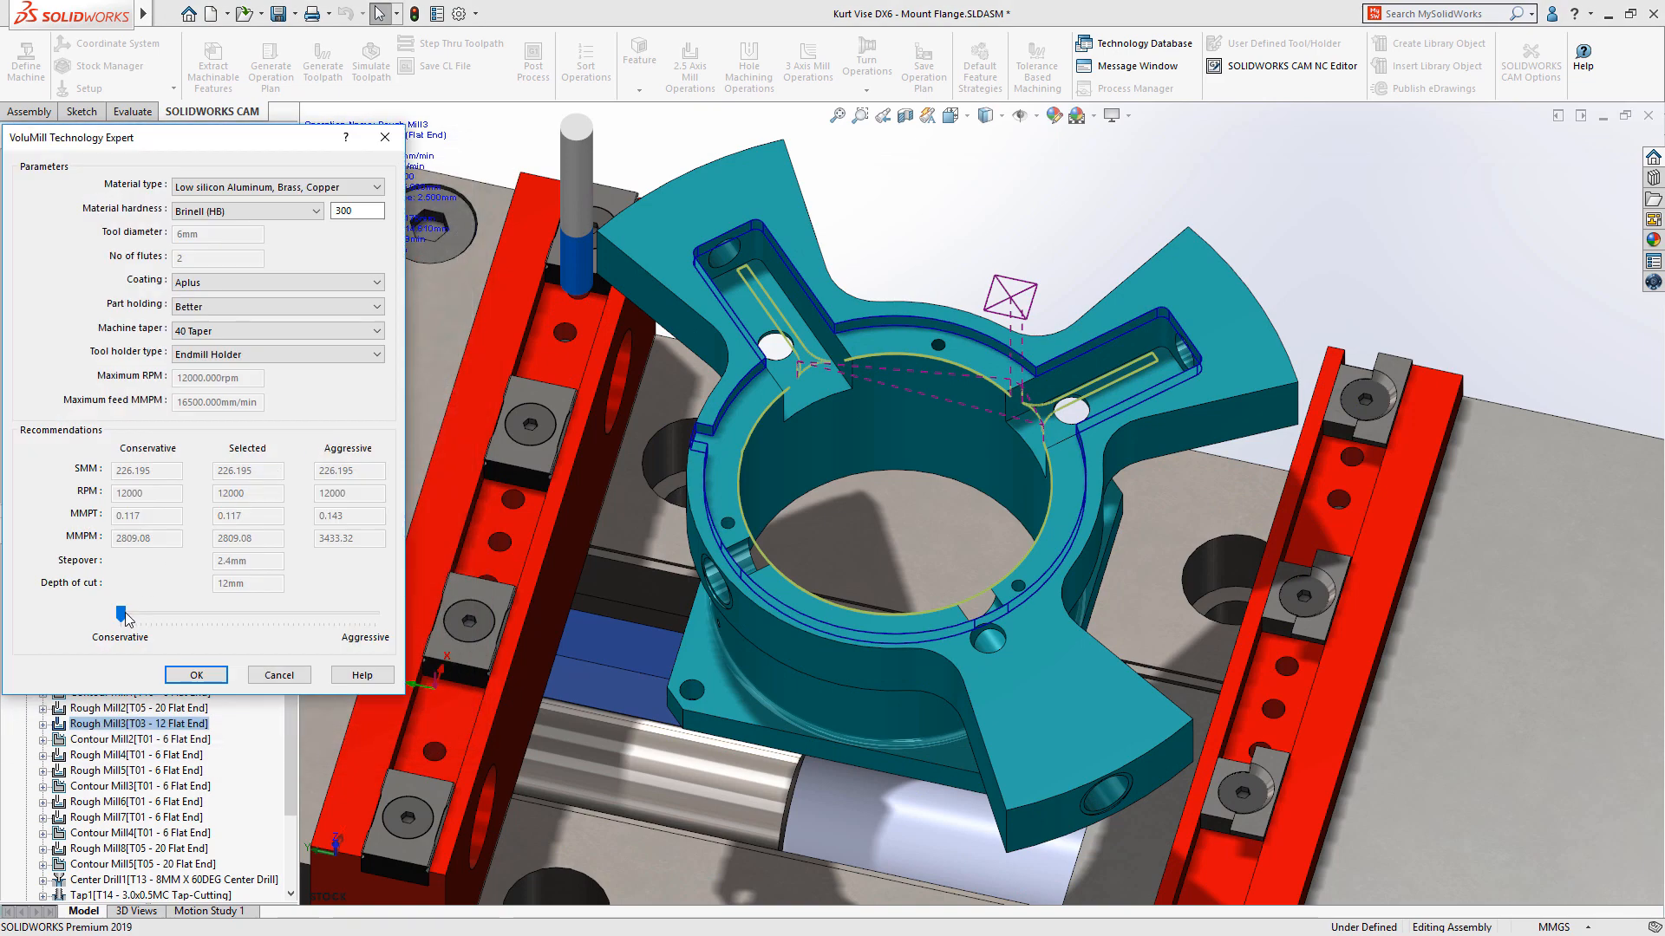
Accept mid-range Conservative/Aggressive VoluMill settings, regenerate Rough Mill3 and simulate the toolpath
left_click_drag(125, 614, 239, 614)
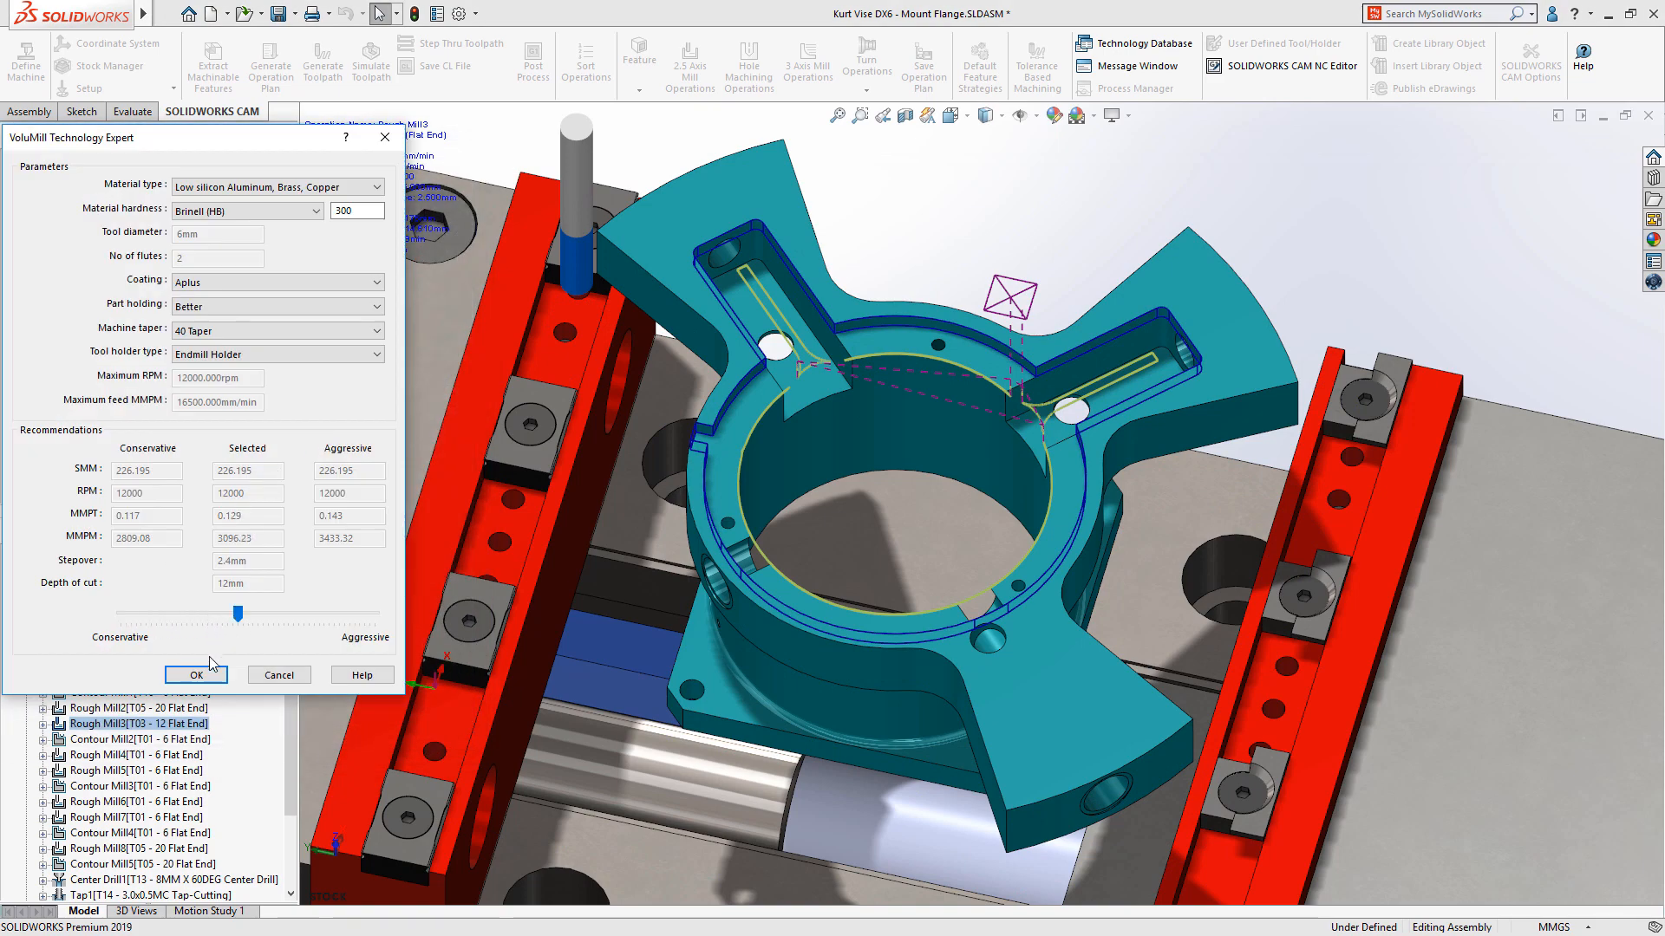
left_click(196, 674)
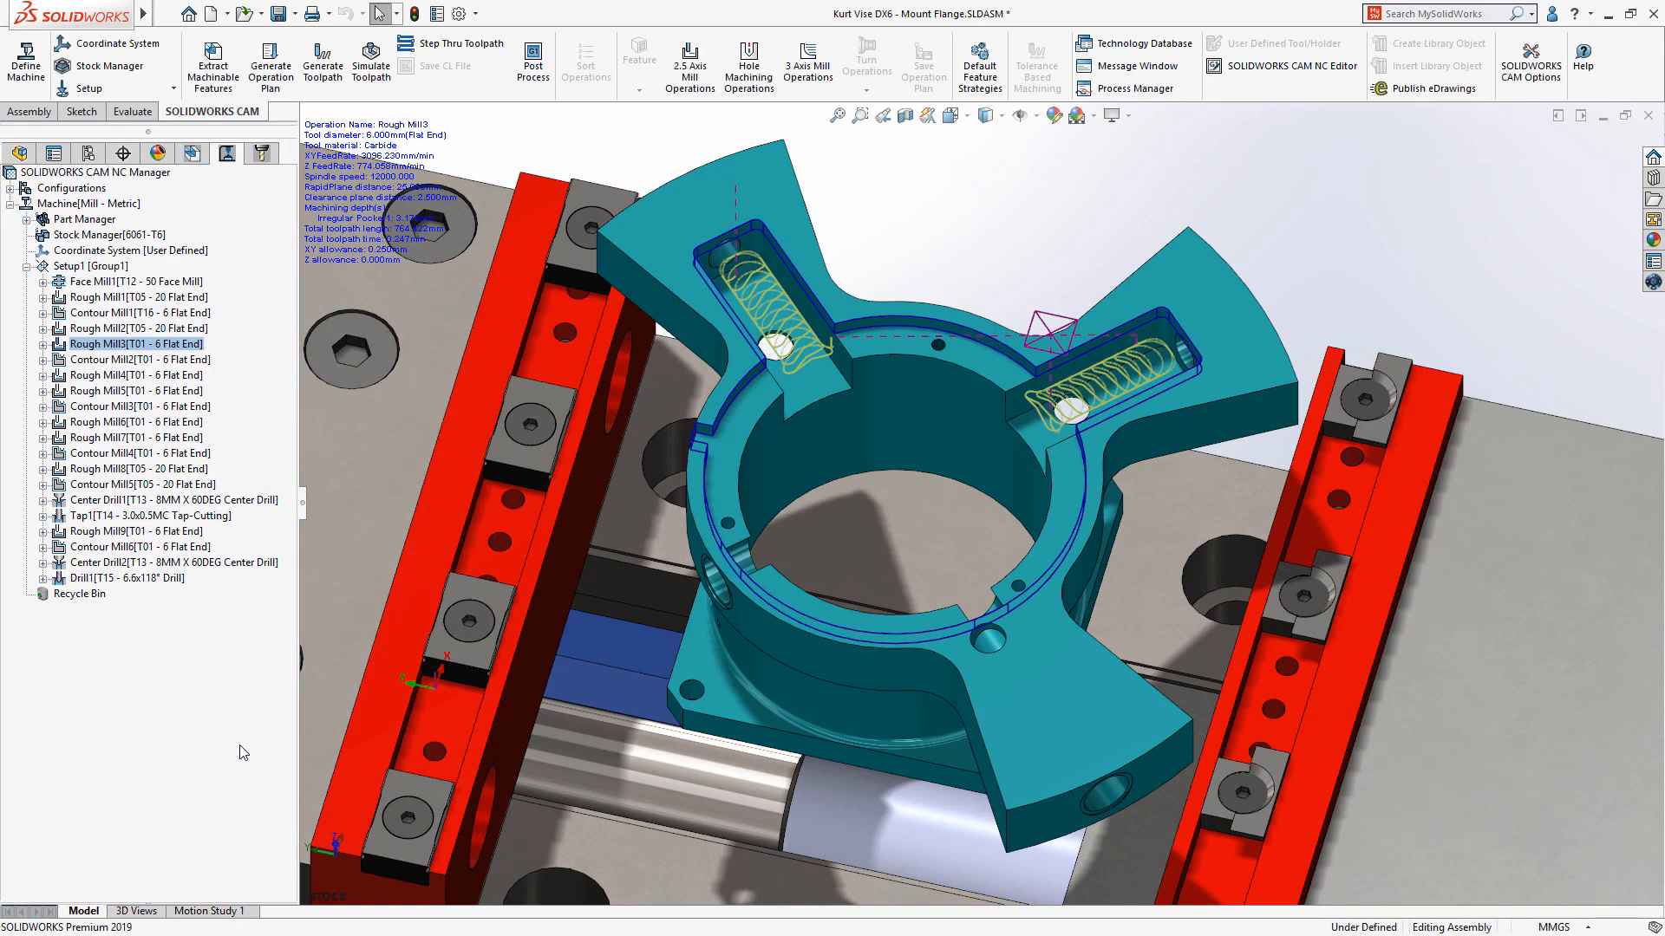
left_click(371, 59)
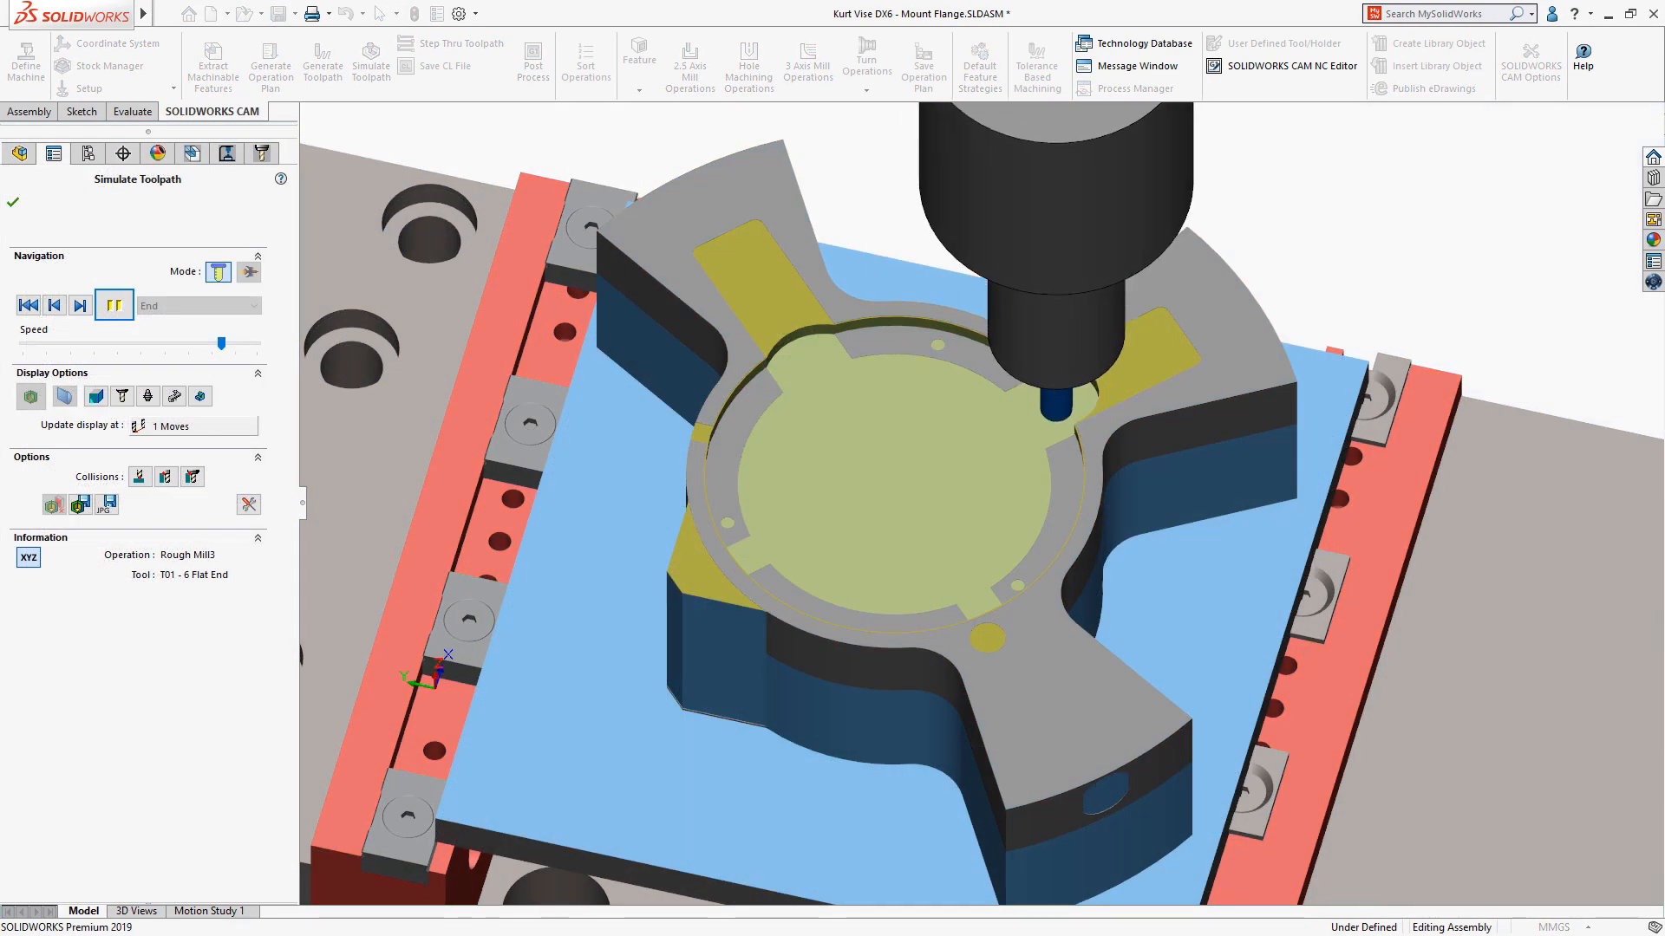